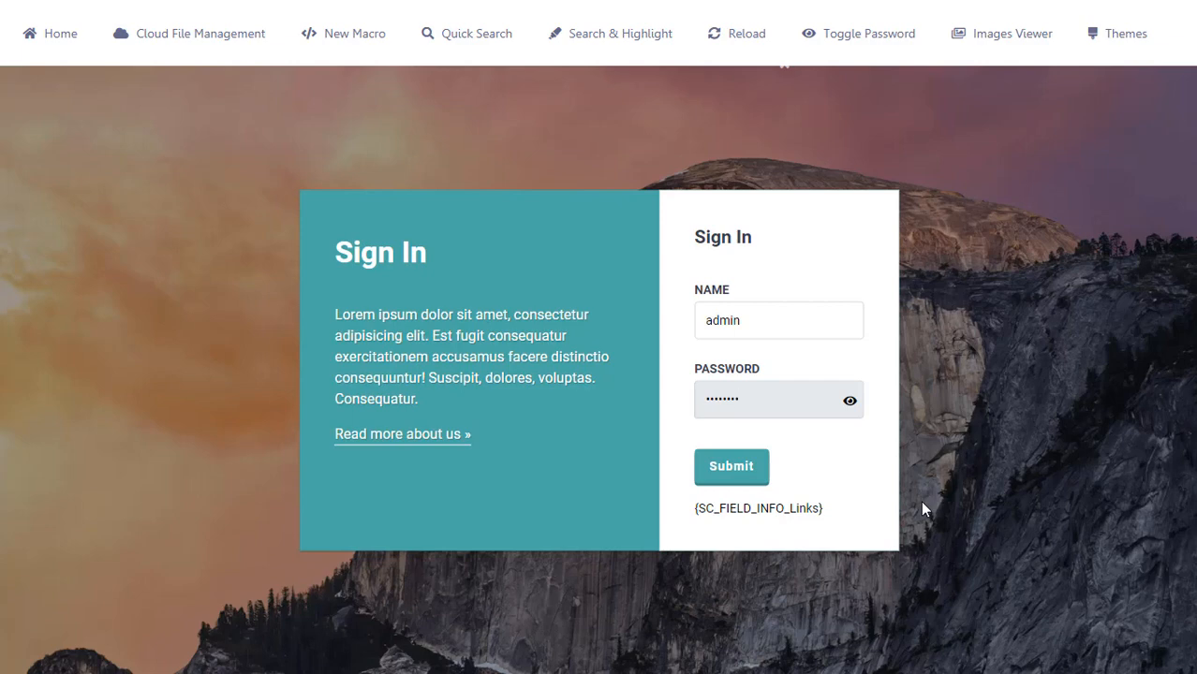
Toggle the typed password's visibility in the running form a couple of times.
{"action": "left_click", "coordinate": [777, 400]}
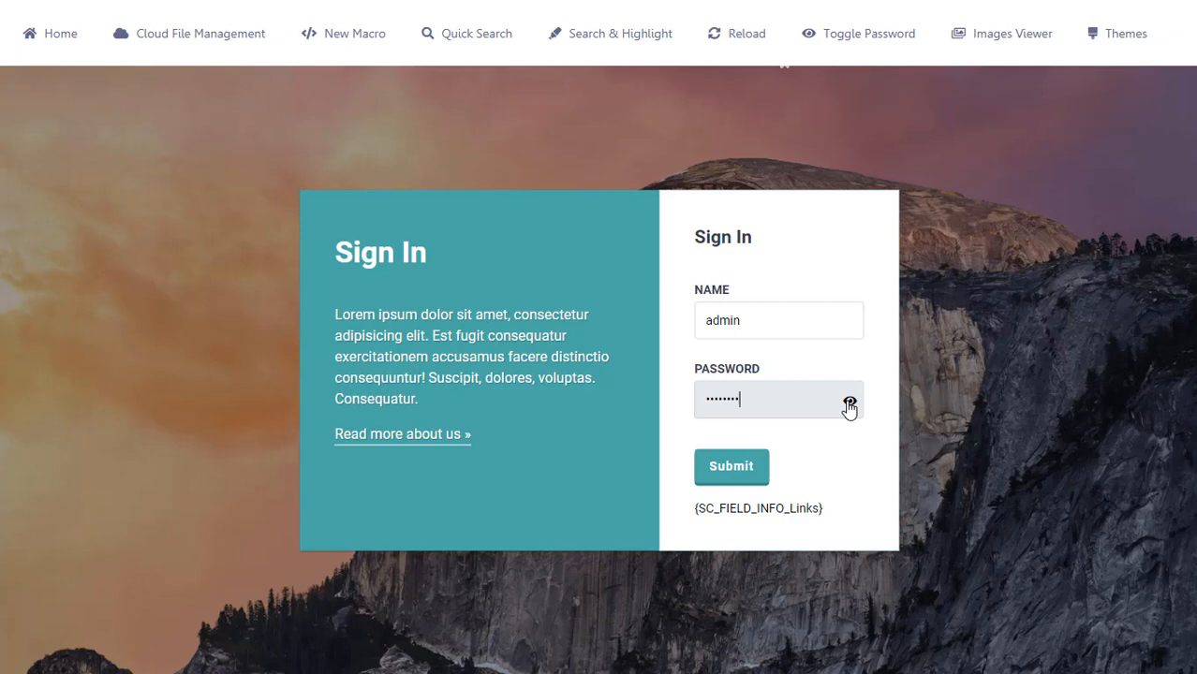
{"action": "left_click", "coordinate": [846, 401]}
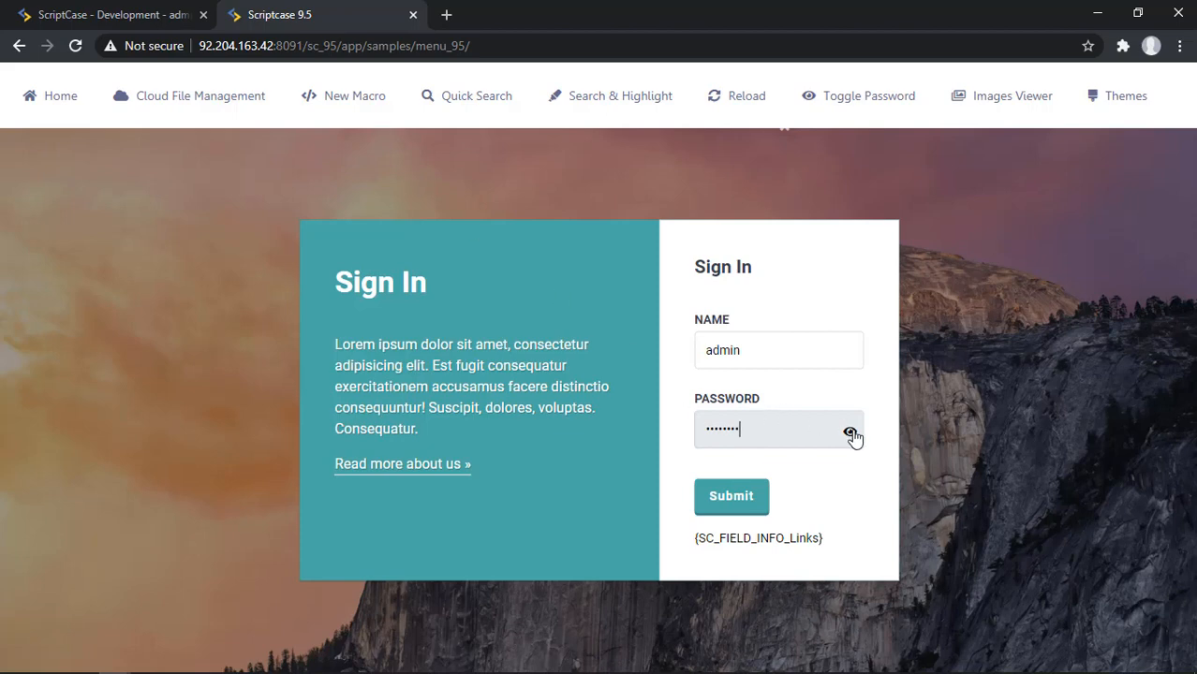
{"action": "left_click", "coordinate": [850, 429]}
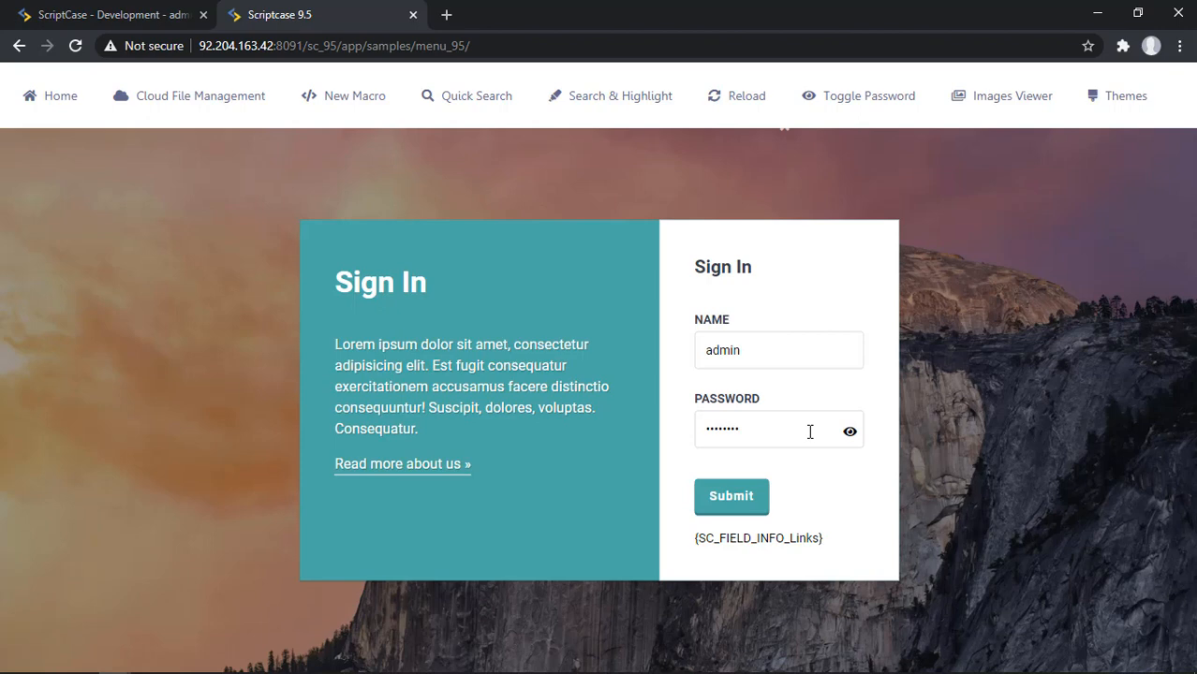
{"action": "mouse_move", "coordinate": [547, 172]}
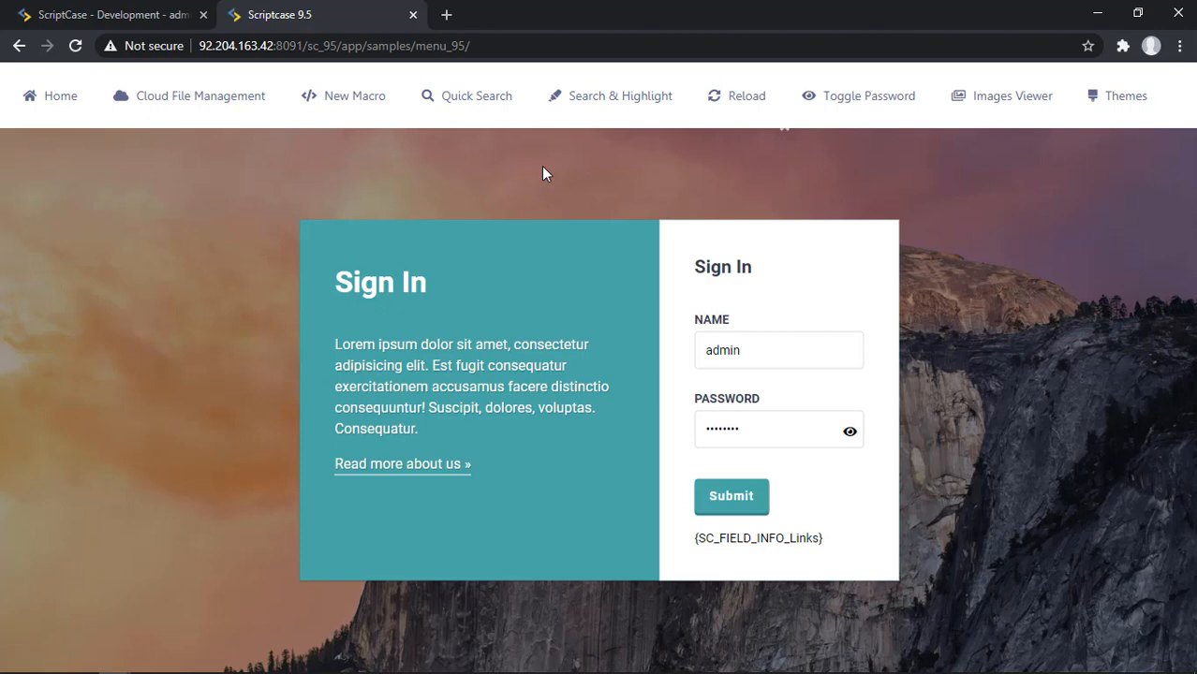
{"action": "mouse_move", "coordinate": [525, 176]}
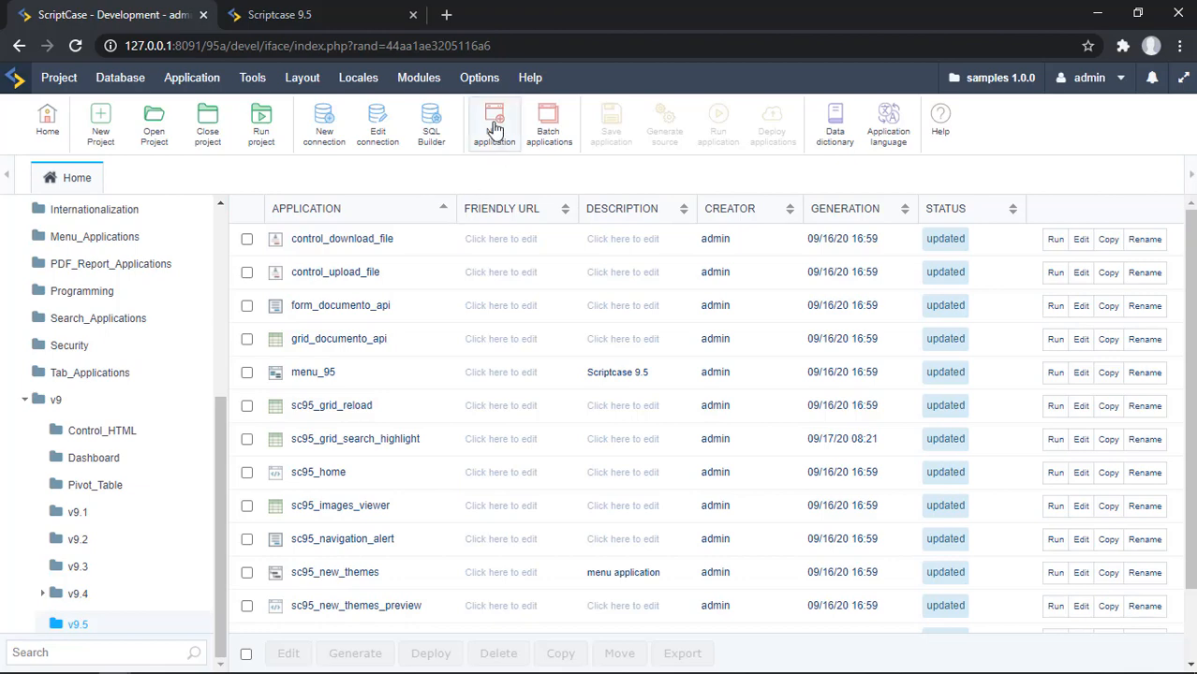
Start a new application and choose the Control type.
{"action": "left_click", "coordinate": [494, 124]}
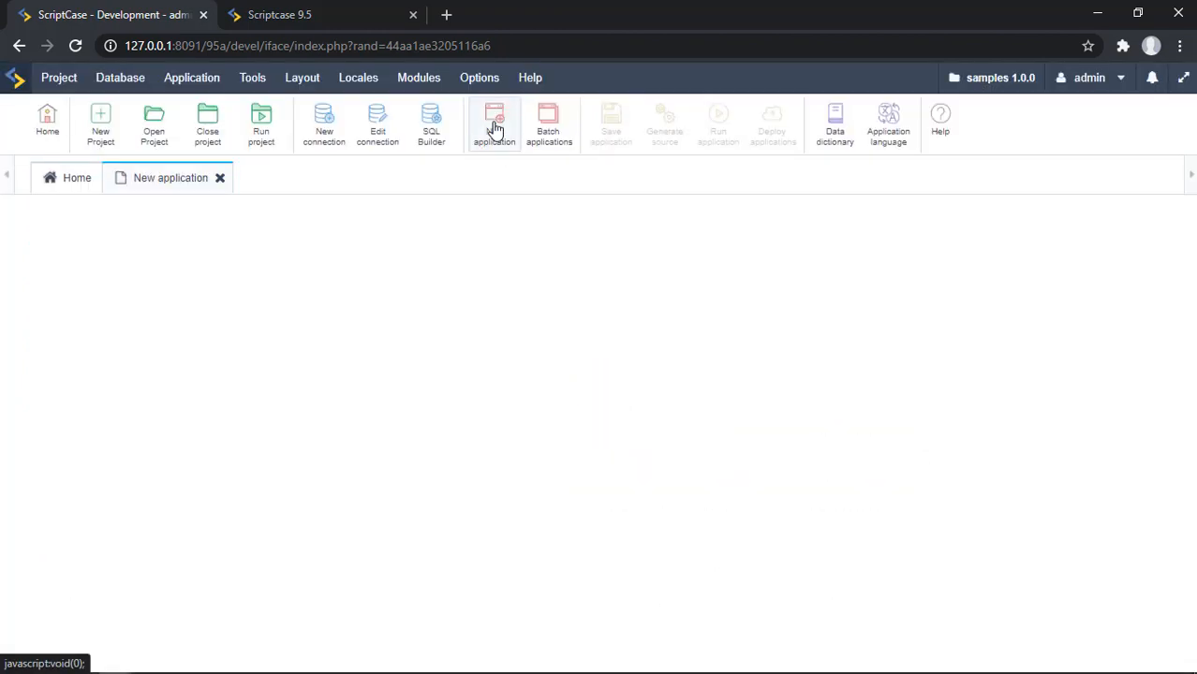
{"action": "left_click", "coordinate": [494, 124]}
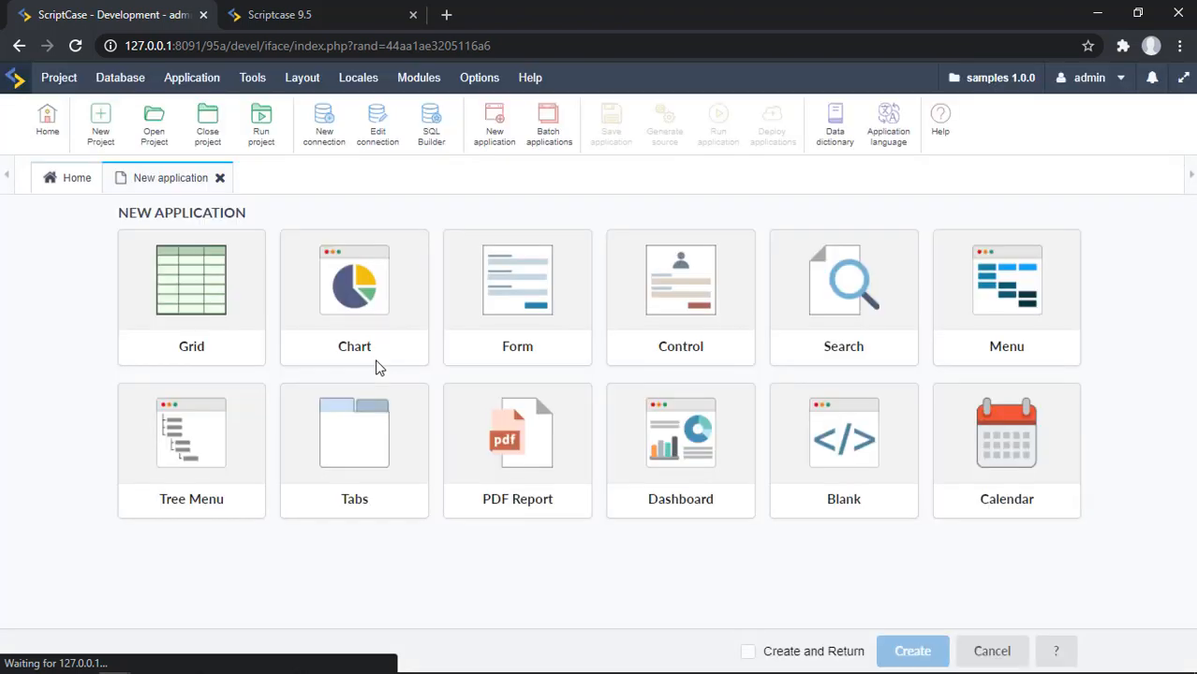
{"action": "mouse_move", "coordinate": [715, 303]}
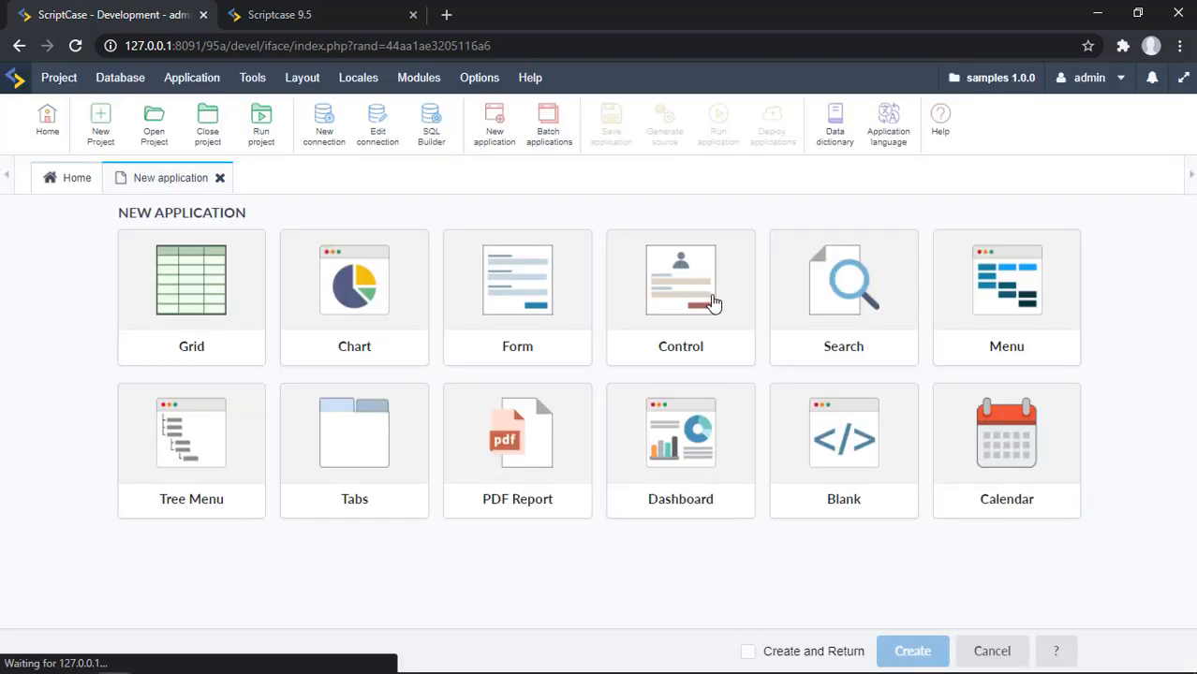
{"action": "left_click", "coordinate": [679, 291]}
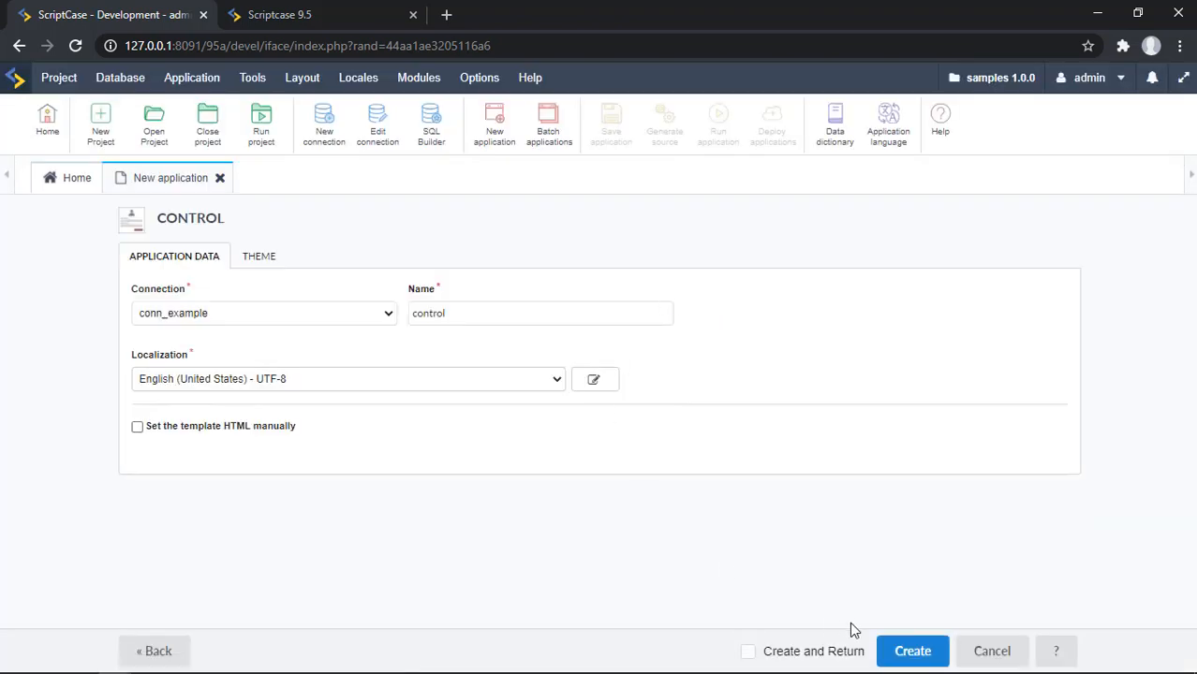
Create the control application and begin adding two new fields.
{"action": "left_click", "coordinate": [912, 652]}
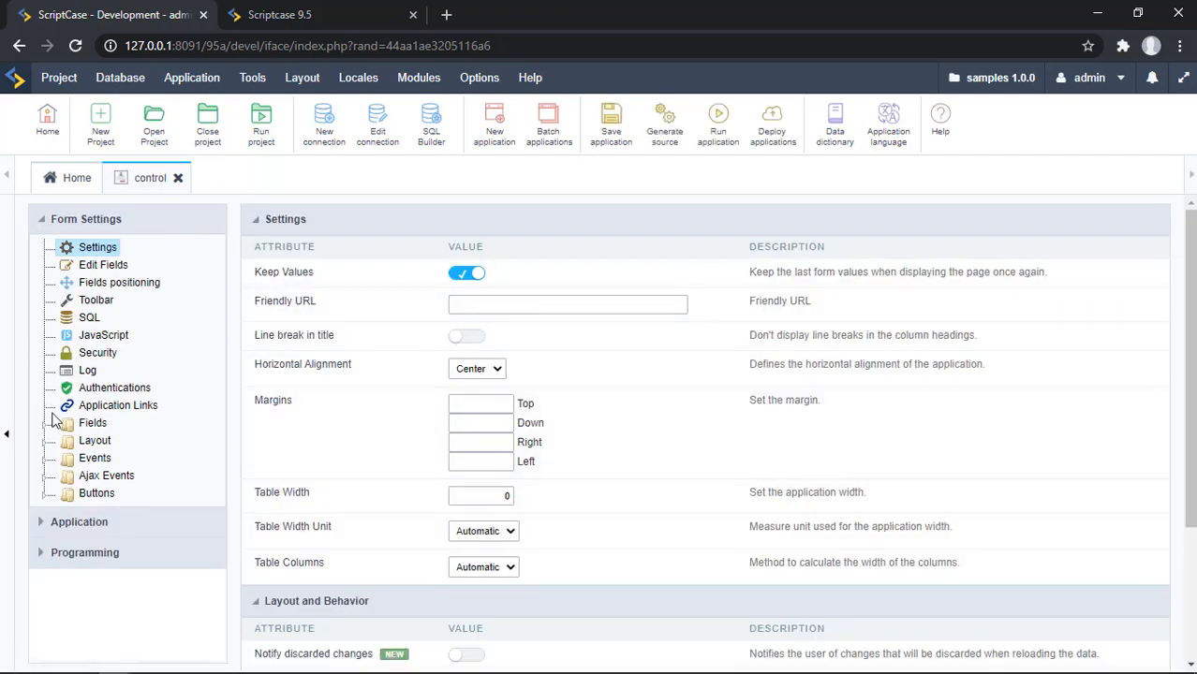
{"action": "left_click", "coordinate": [92, 423]}
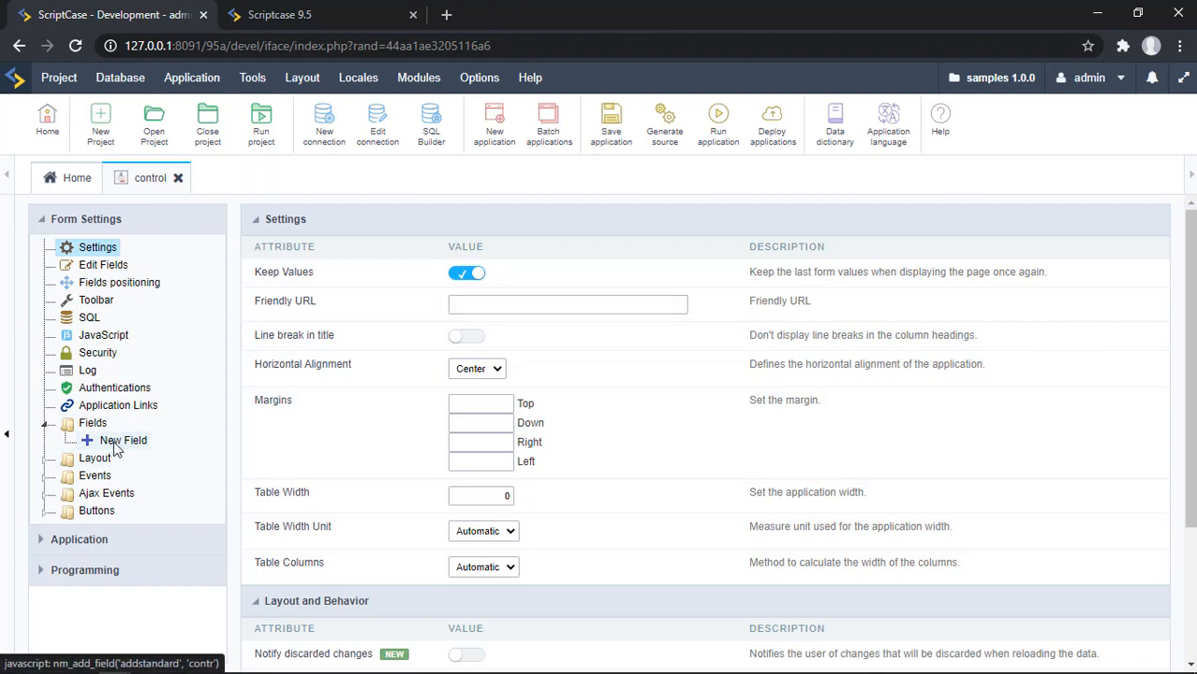
{"action": "left_click", "coordinate": [124, 440]}
{"action": "type", "text": "2"}
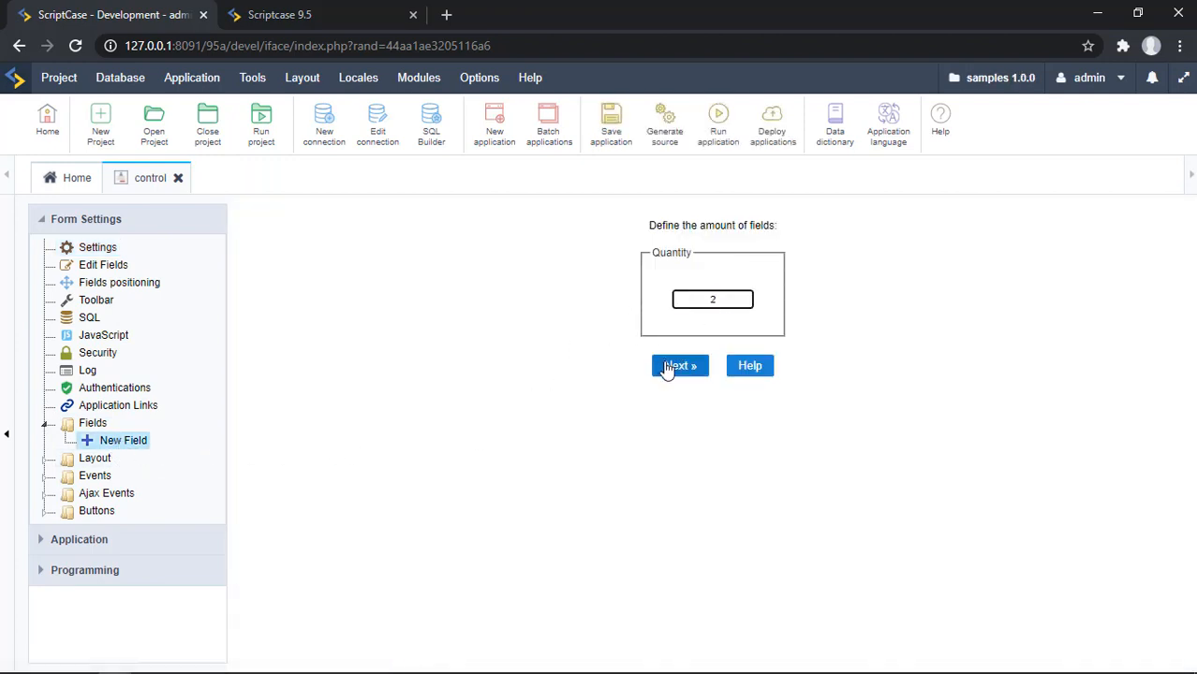
{"action": "left_click", "coordinate": [678, 365]}
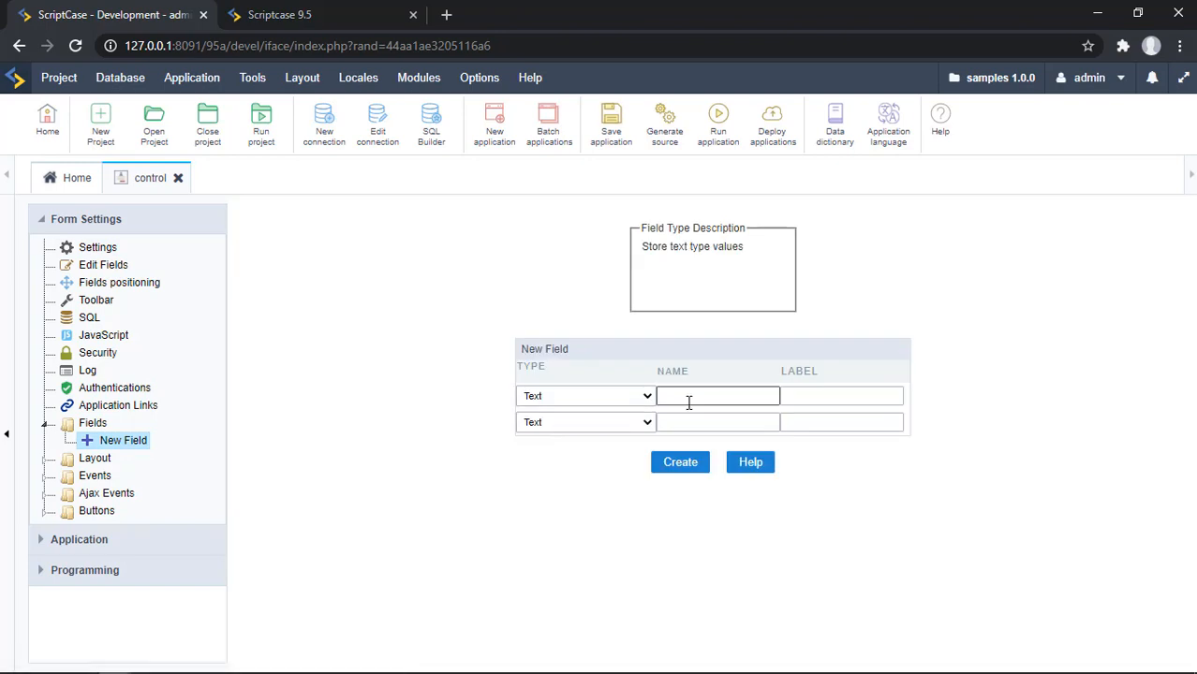
Name the two text fields user and password and create them.
{"action": "type", "text": "p"}
{"action": "type", "text": "user"}
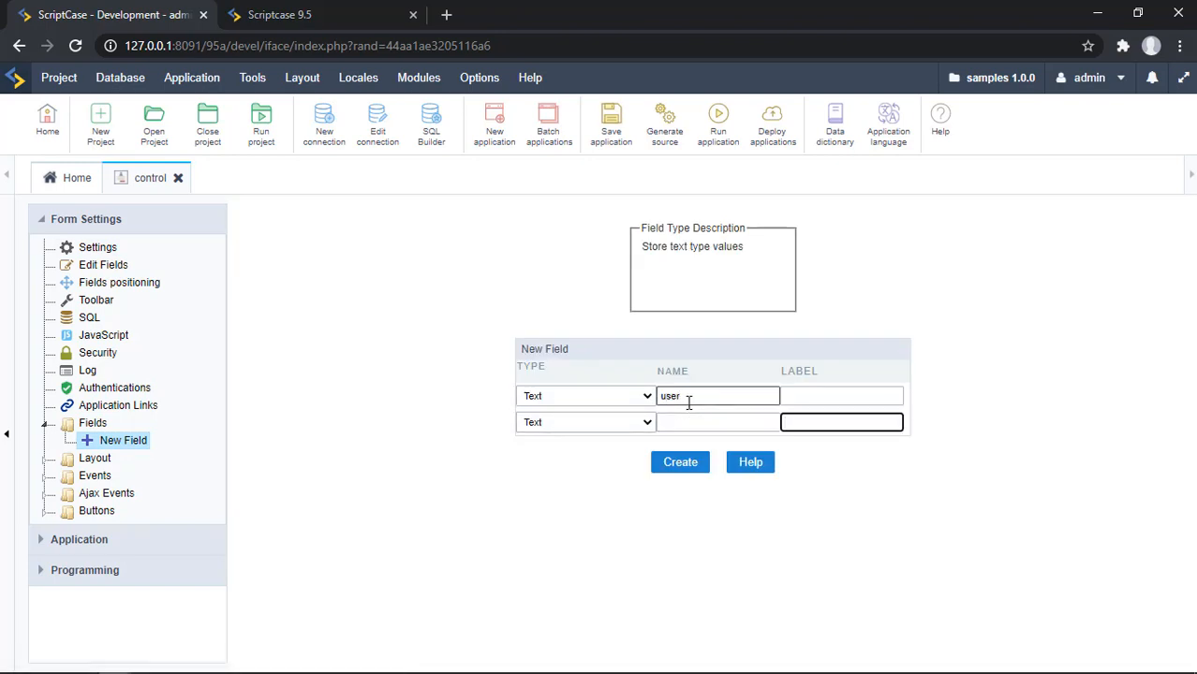
{"action": "type", "text": "p"}
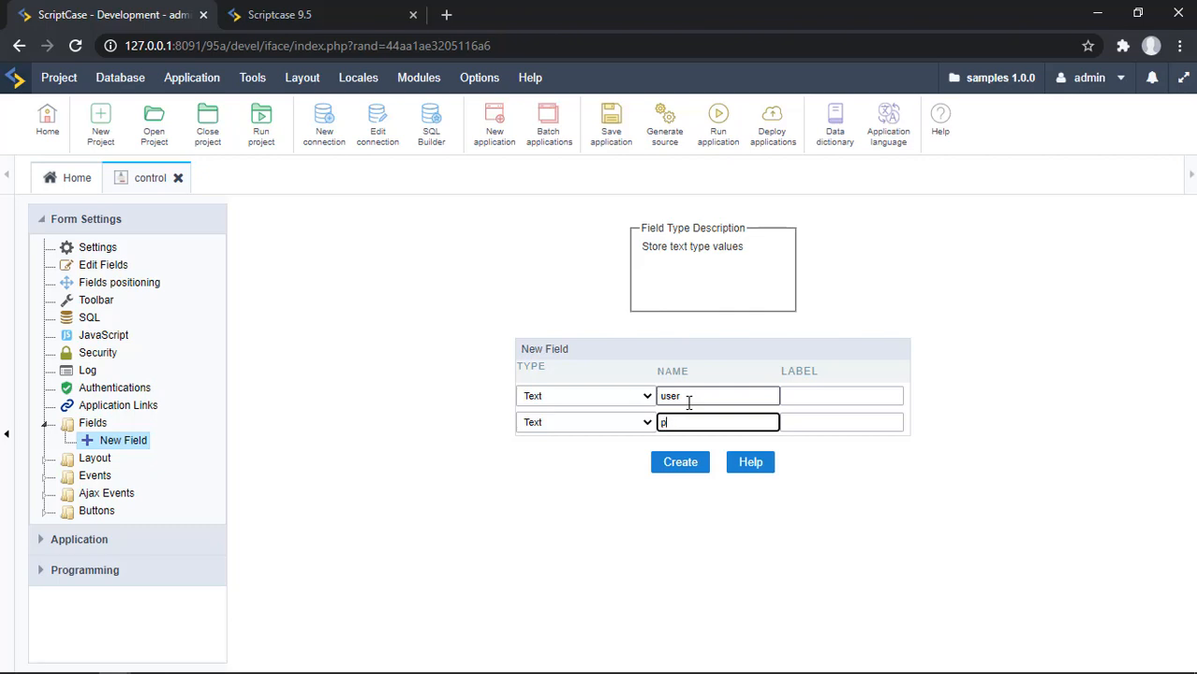
{"action": "type", "text": "password"}
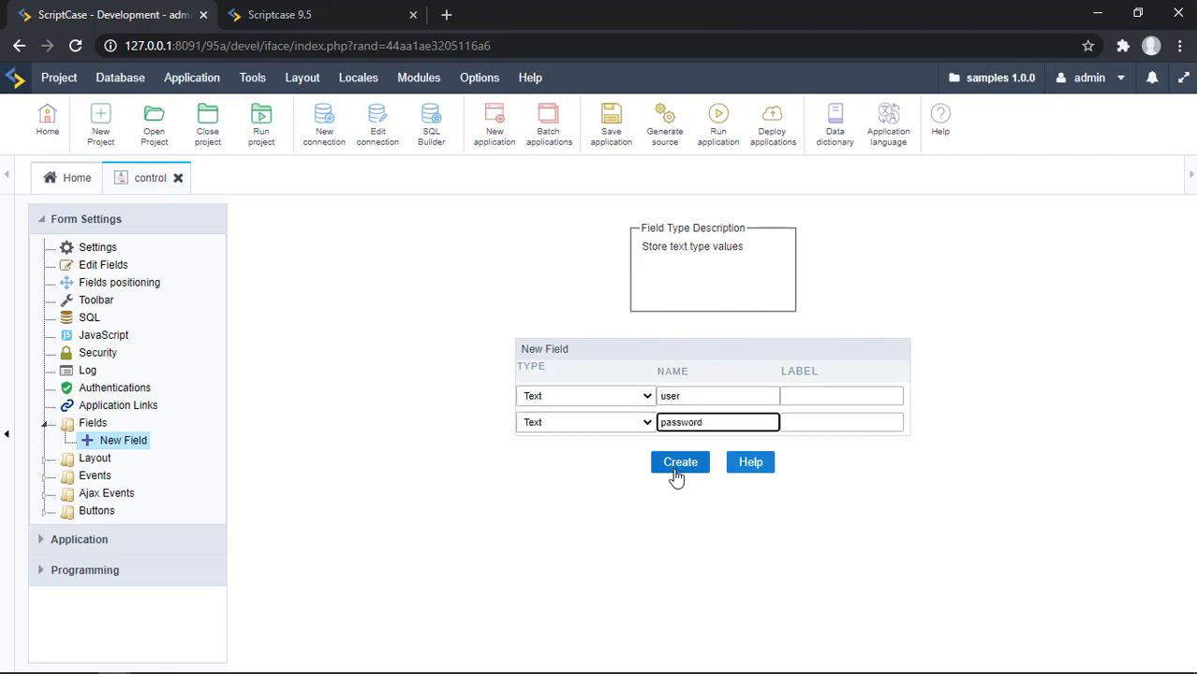
{"action": "left_click", "coordinate": [678, 460]}
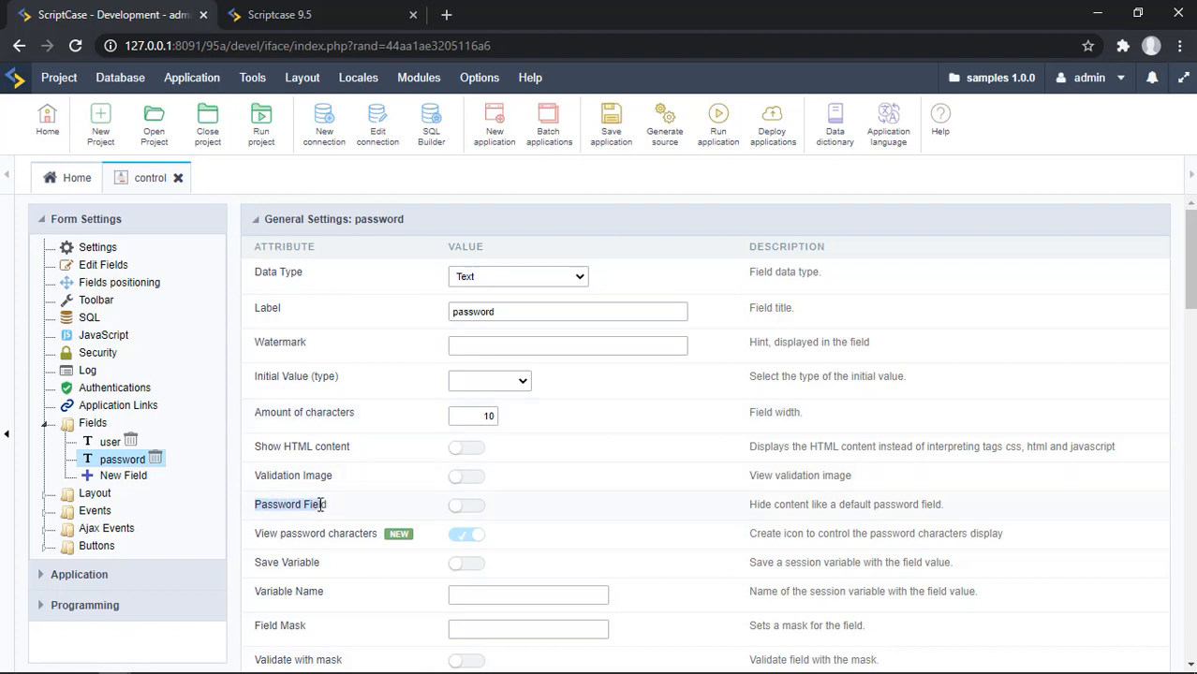
{"action": "left_click", "coordinate": [466, 506]}
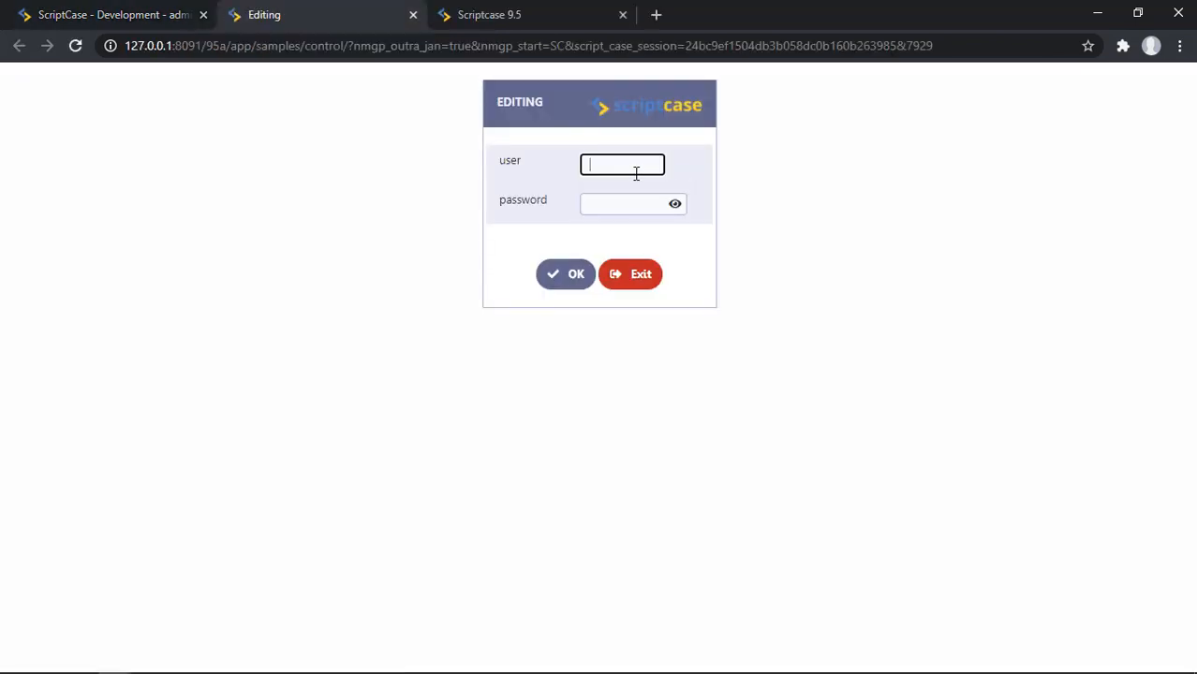
Enter 'us' and a masked password in the running form and reveal the password characters.
{"action": "type", "text": "us"}
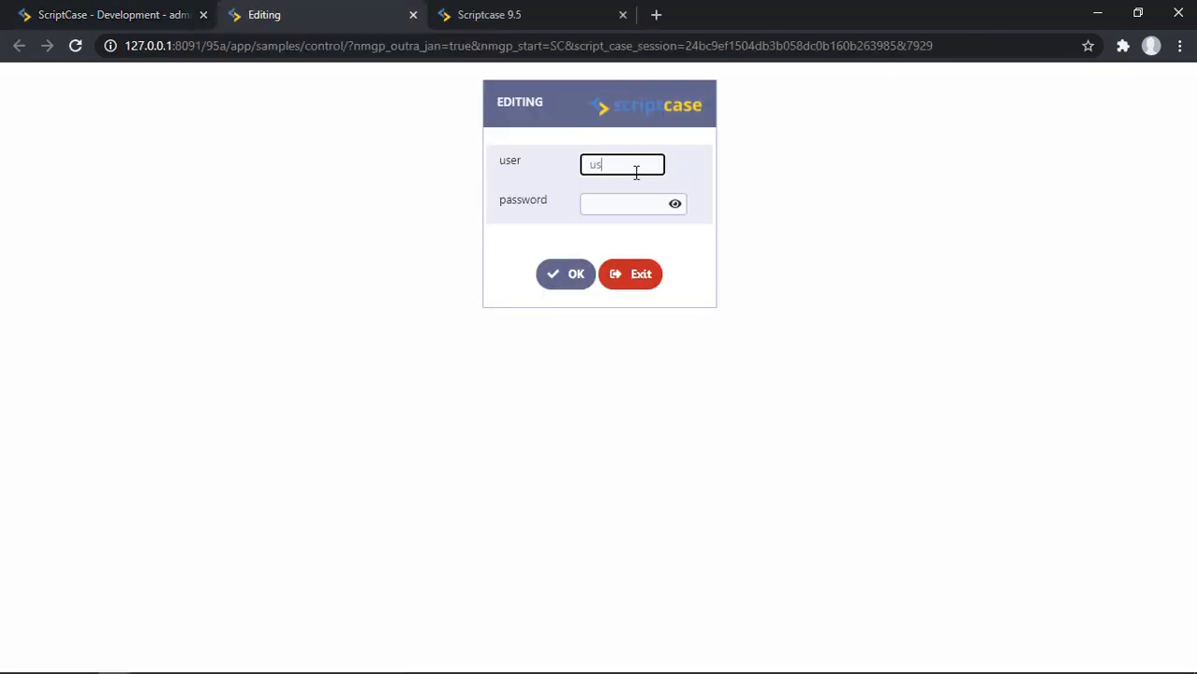
{"action": "type", "text": "password"}
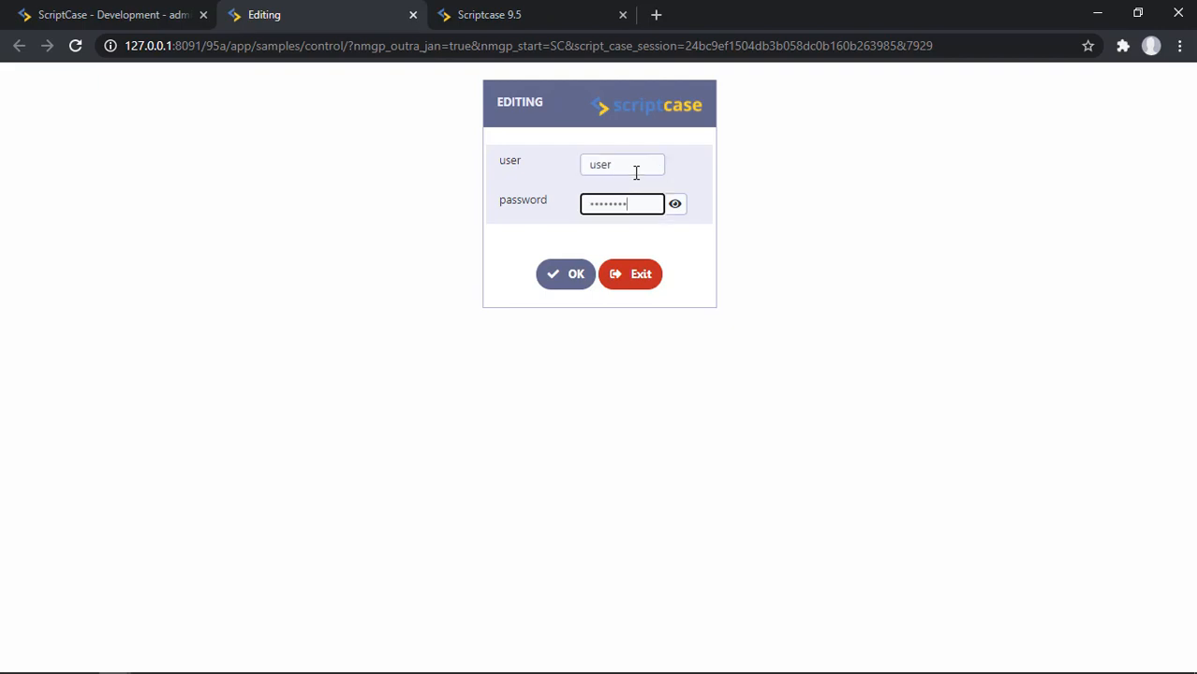
{"action": "left_click", "coordinate": [674, 204]}
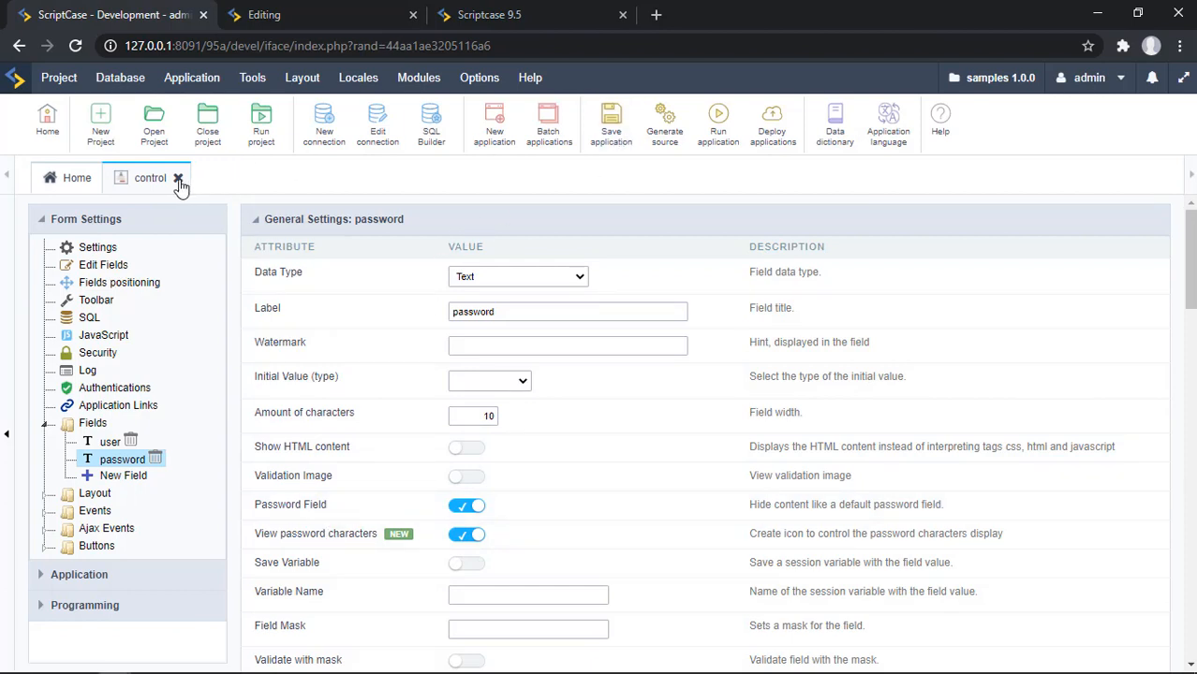
Close the control editor, list the Security folder's apps and run app_Login.
{"action": "left_click", "coordinate": [178, 178]}
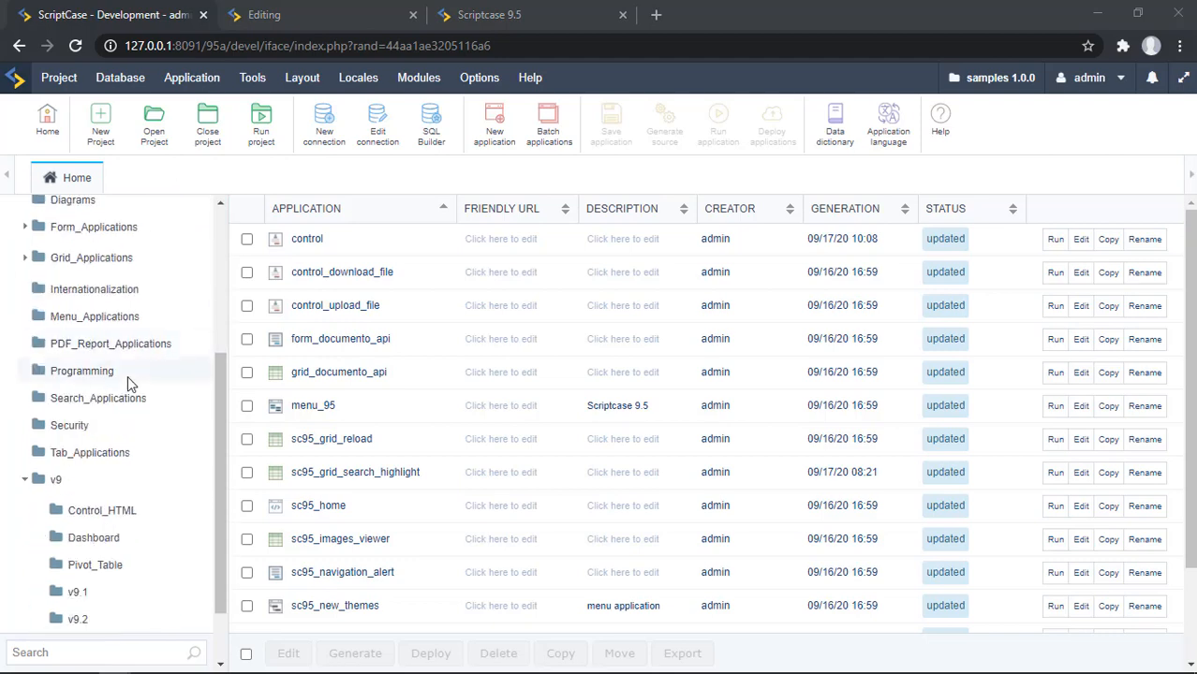
{"action": "left_click", "coordinate": [69, 425]}
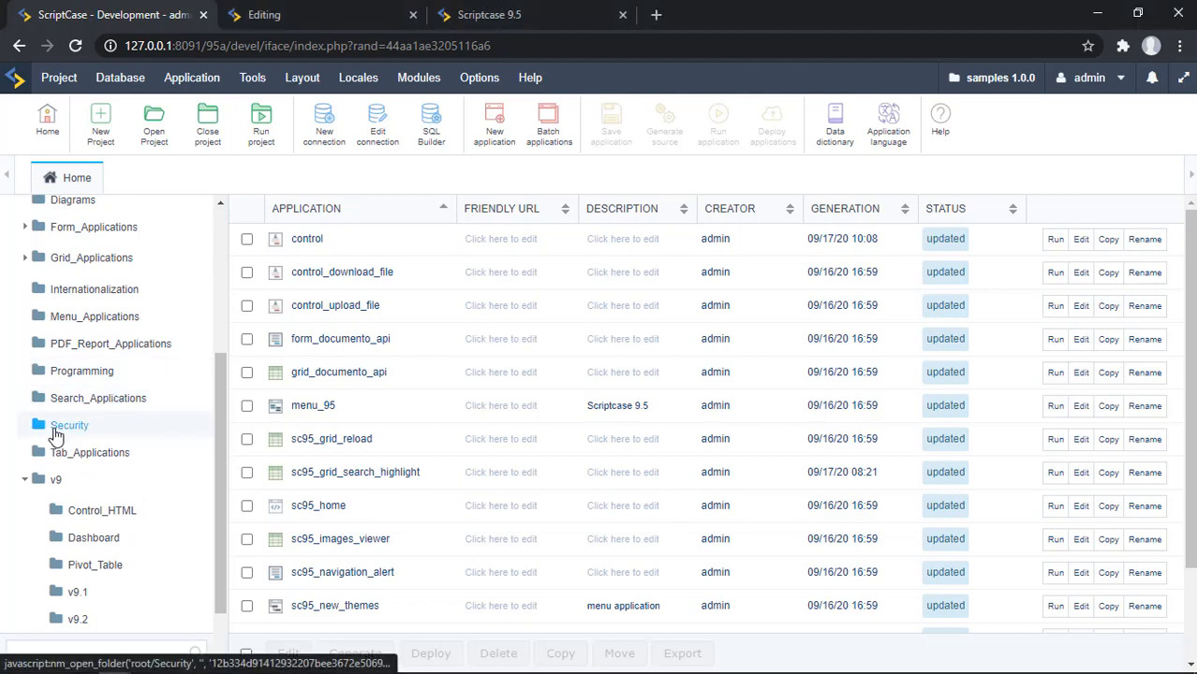
{"action": "left_click", "coordinate": [69, 425]}
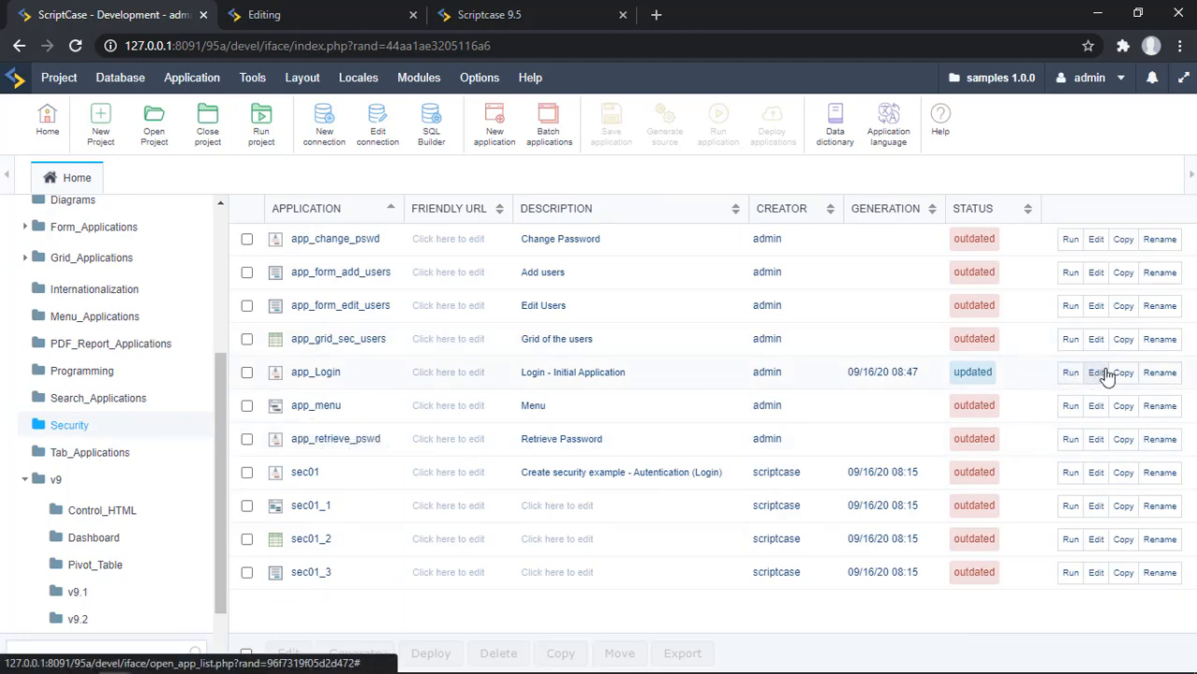
{"action": "left_click", "coordinate": [1096, 371]}
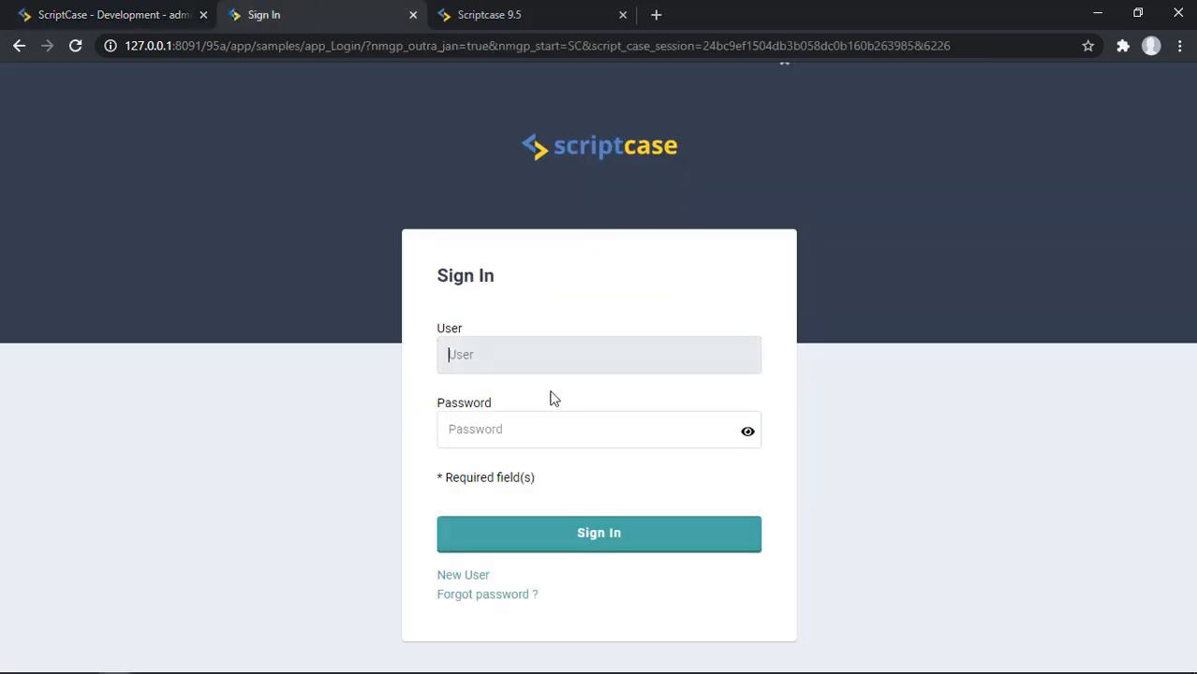
Enter 'admin' and a masked password on the app_Login Sign In page.
{"action": "type", "text": "admin"}
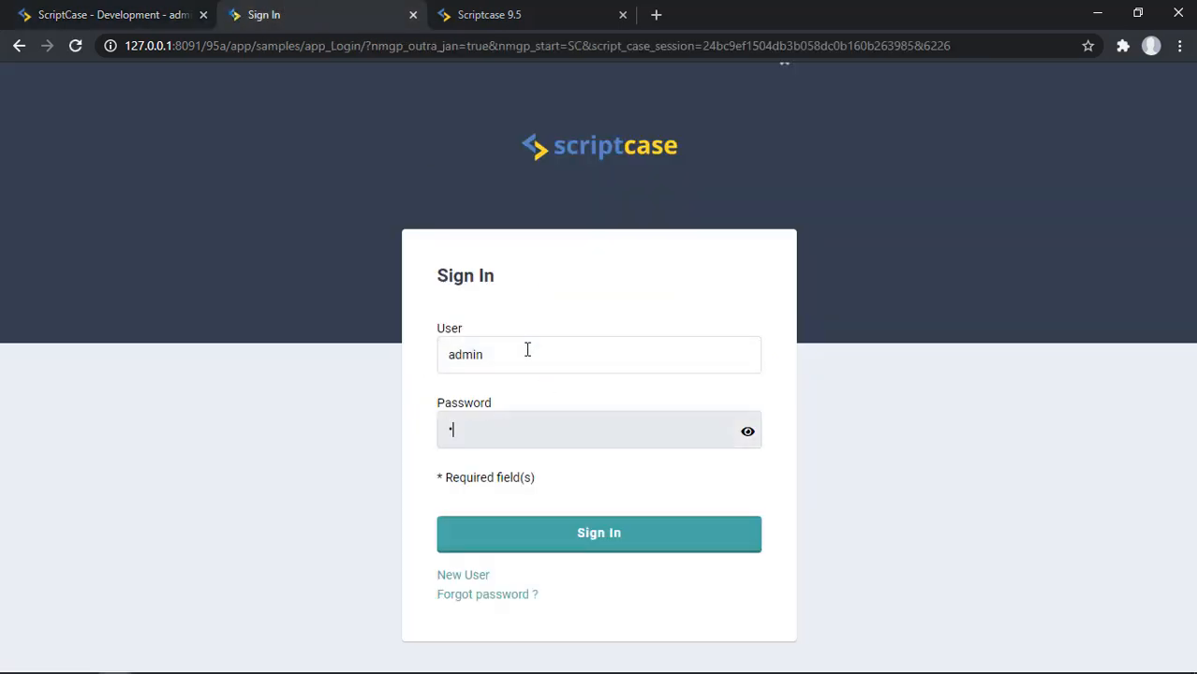
{"action": "type", "text": "password"}
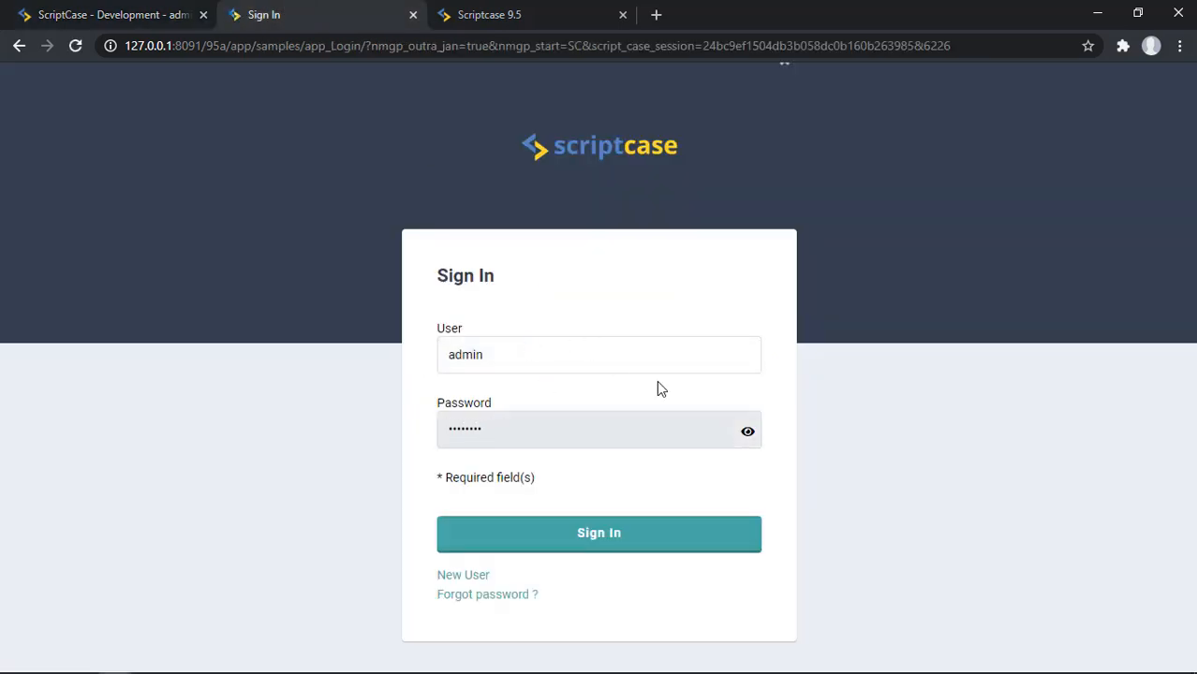
{"action": "mouse_move", "coordinate": [741, 438]}
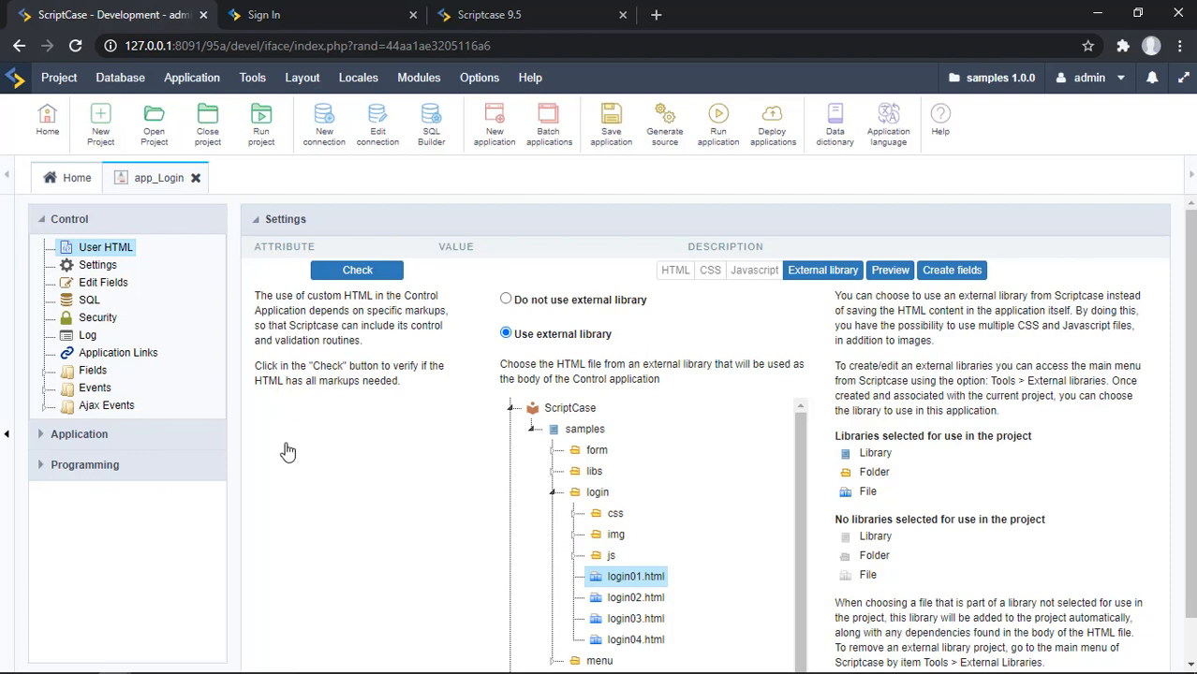
{"action": "mouse_move", "coordinate": [47, 391]}
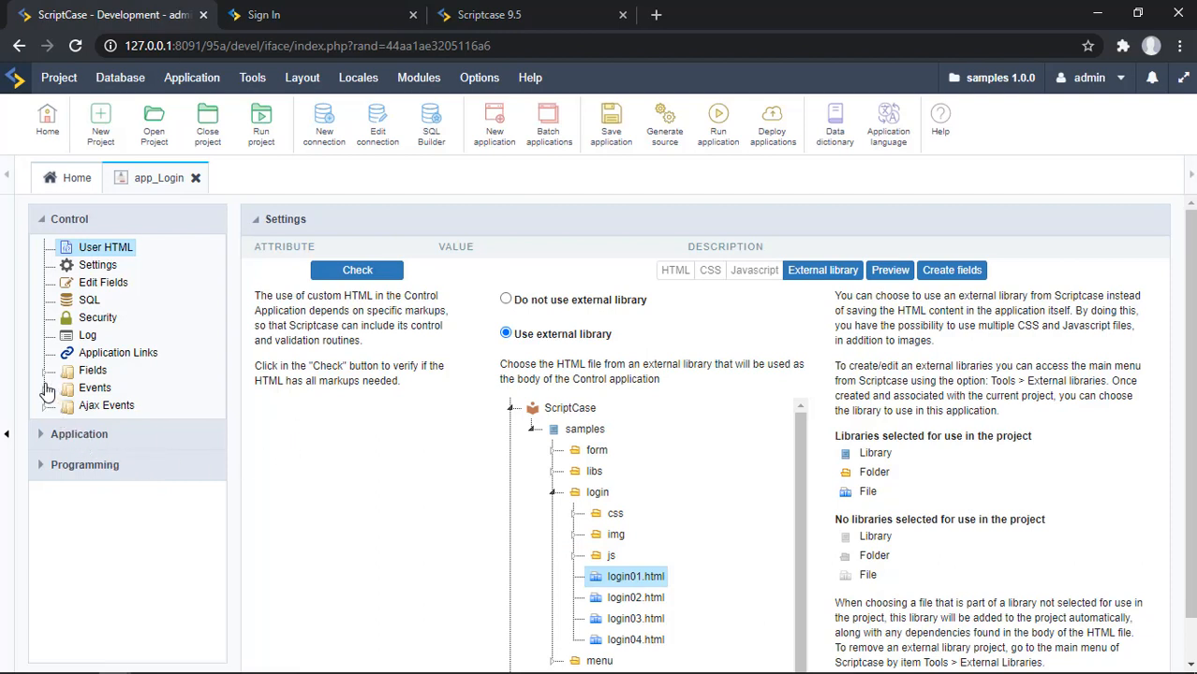
Expand app_Login's fields and select the pswd field's settings.
{"action": "left_click", "coordinate": [68, 371]}
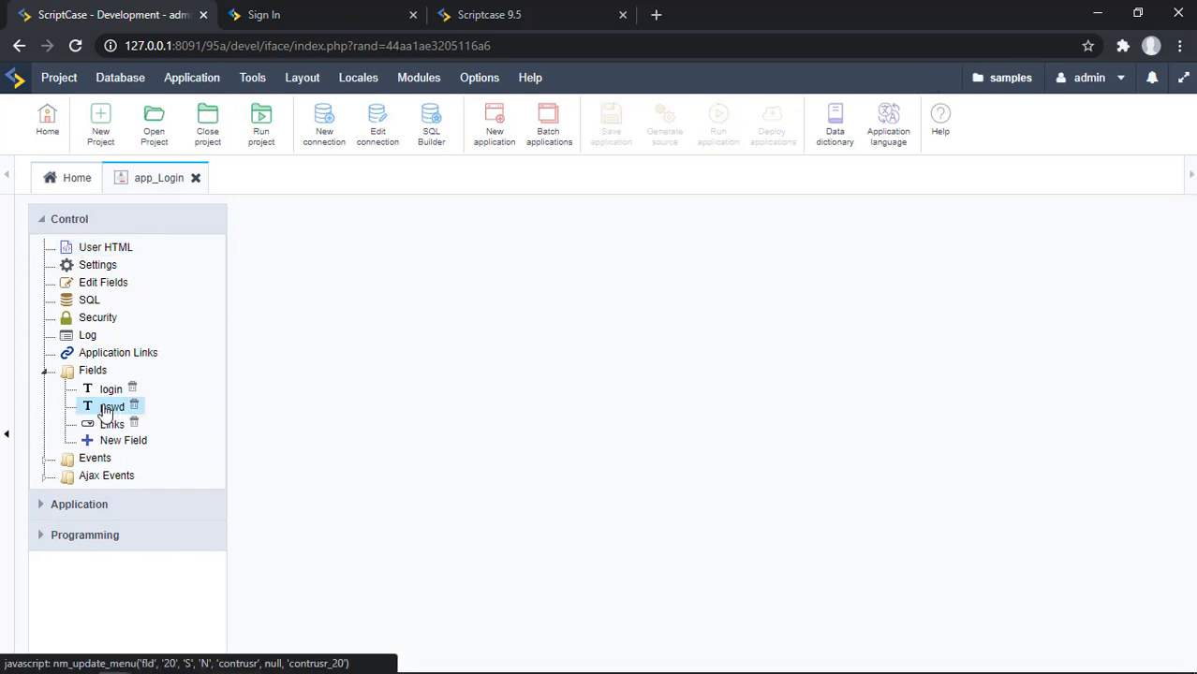
{"action": "left_click", "coordinate": [112, 404]}
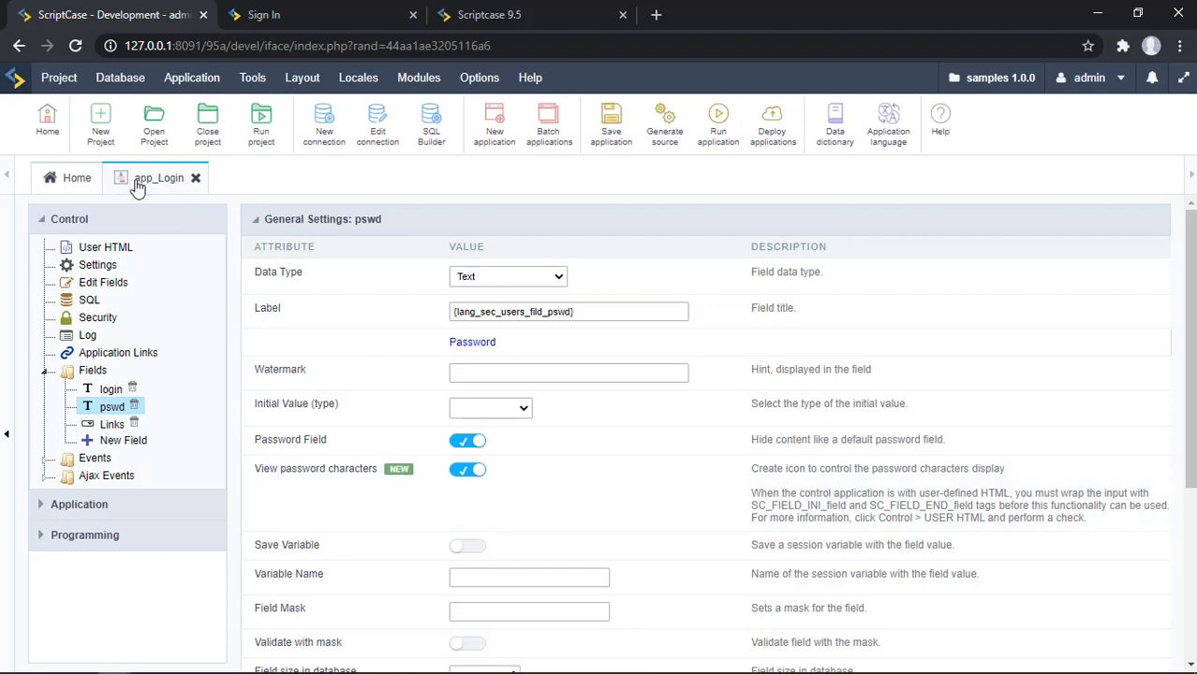
{"action": "mouse_move", "coordinate": [139, 191]}
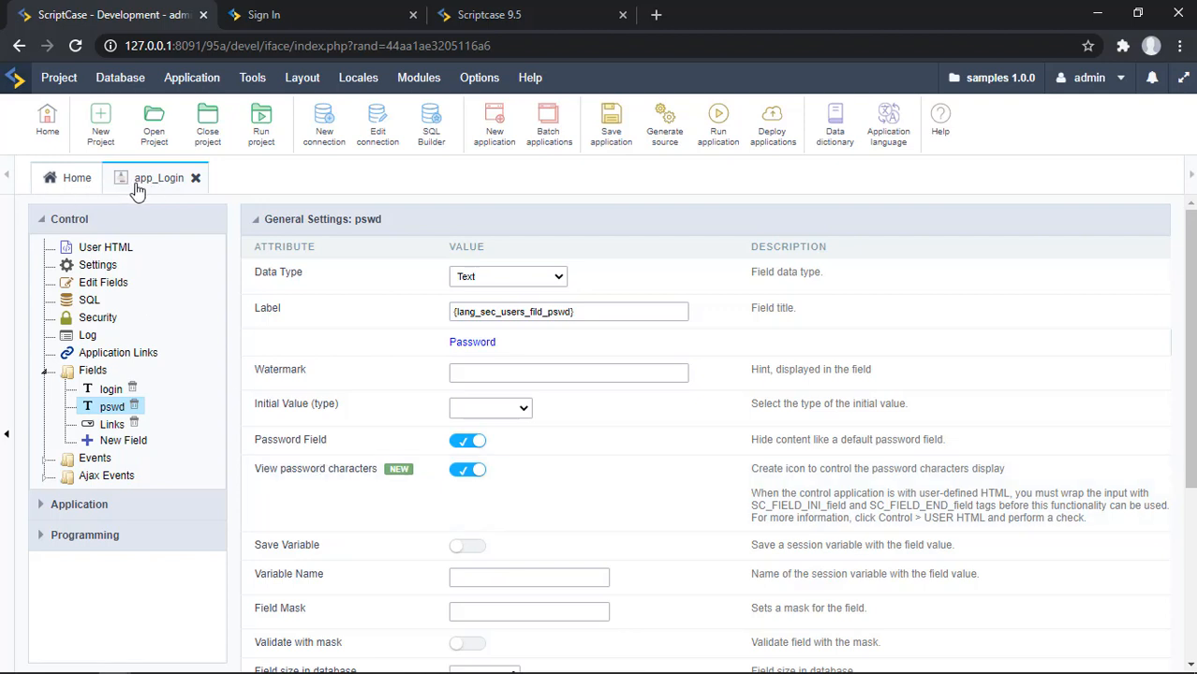